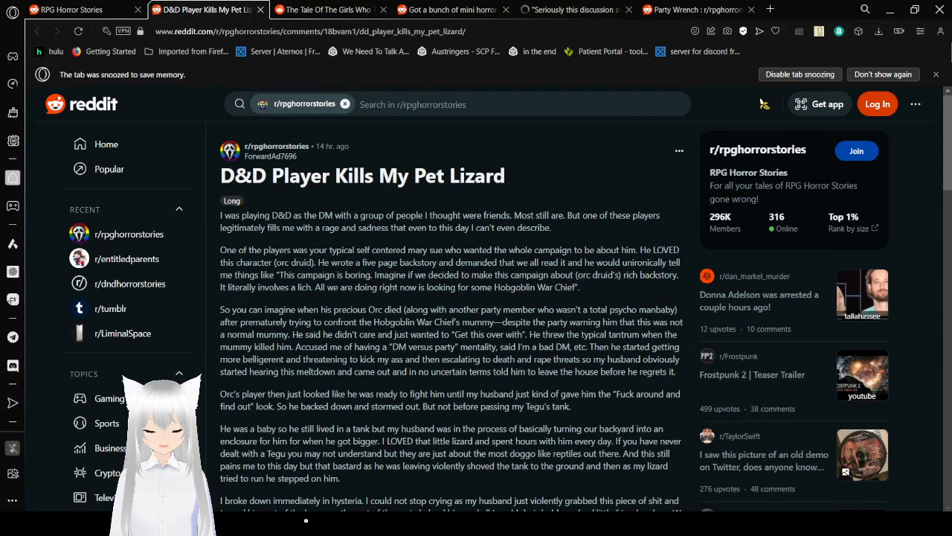
mouse_move(574, 187)
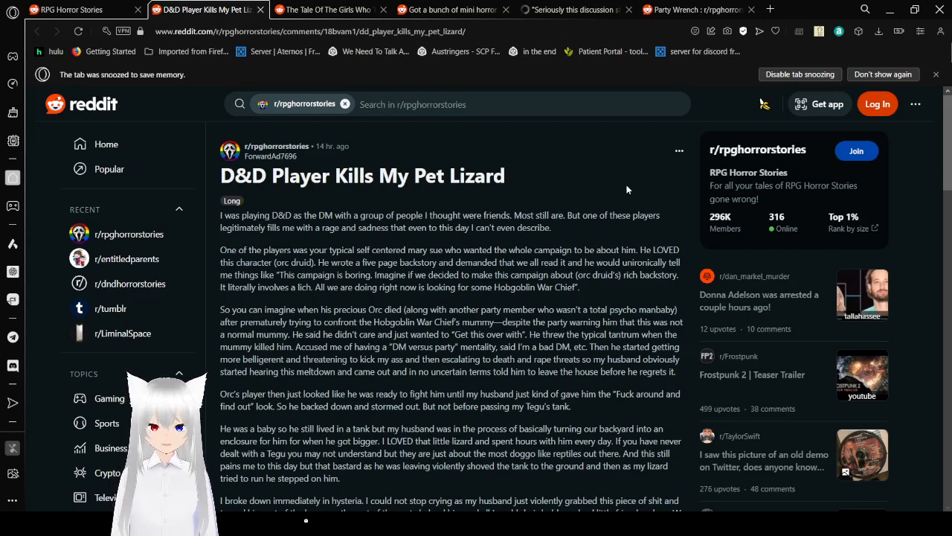
Scroll past the title to read the lizard story's opening paragraphs.
scroll(down, 3)
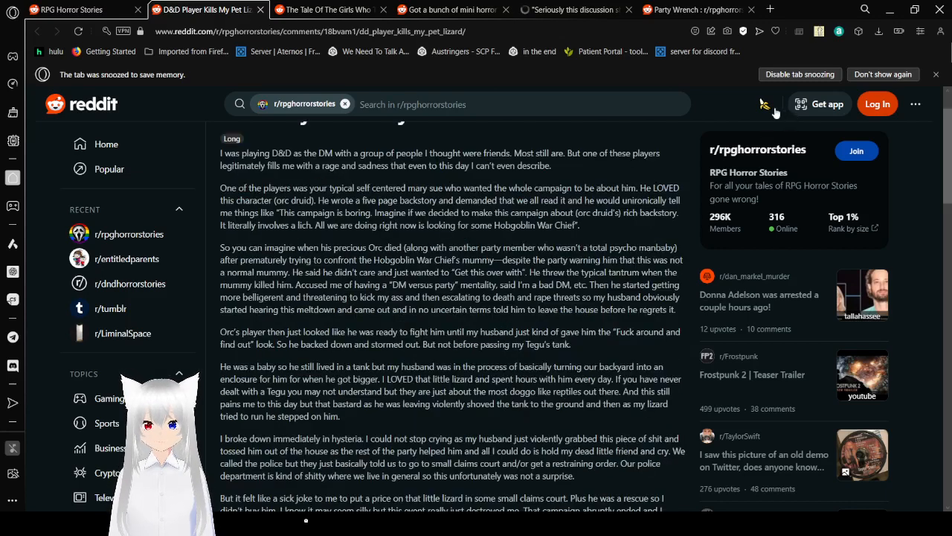
mouse_move(765, 104)
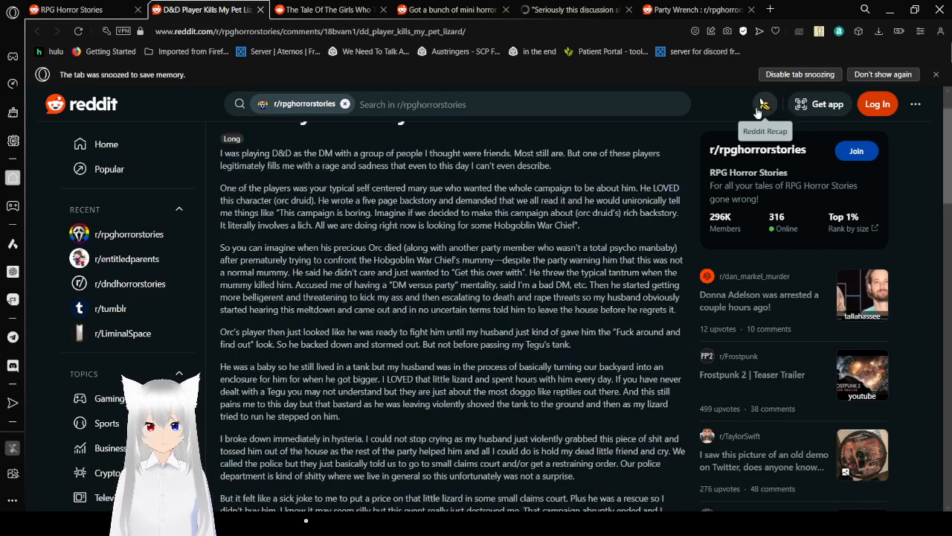
mouse_move(667, 153)
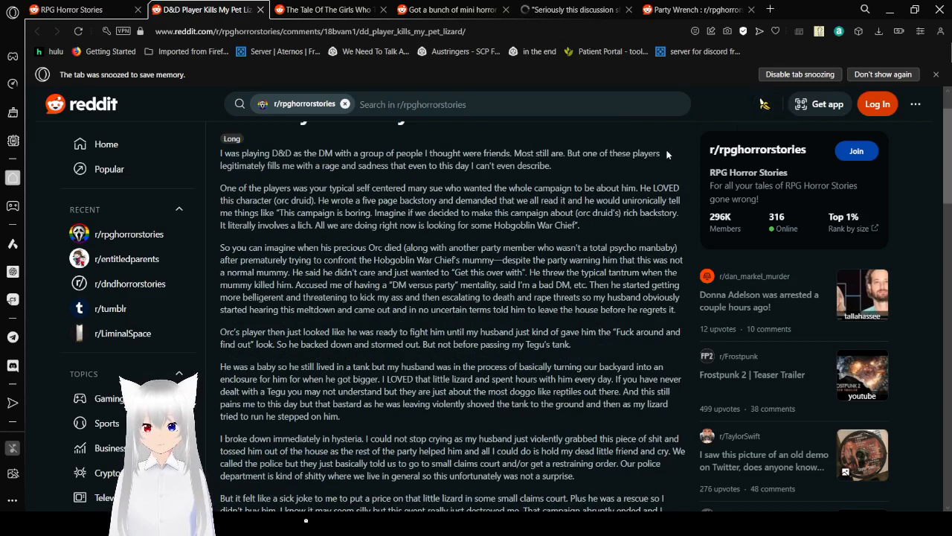
mouse_move(765, 105)
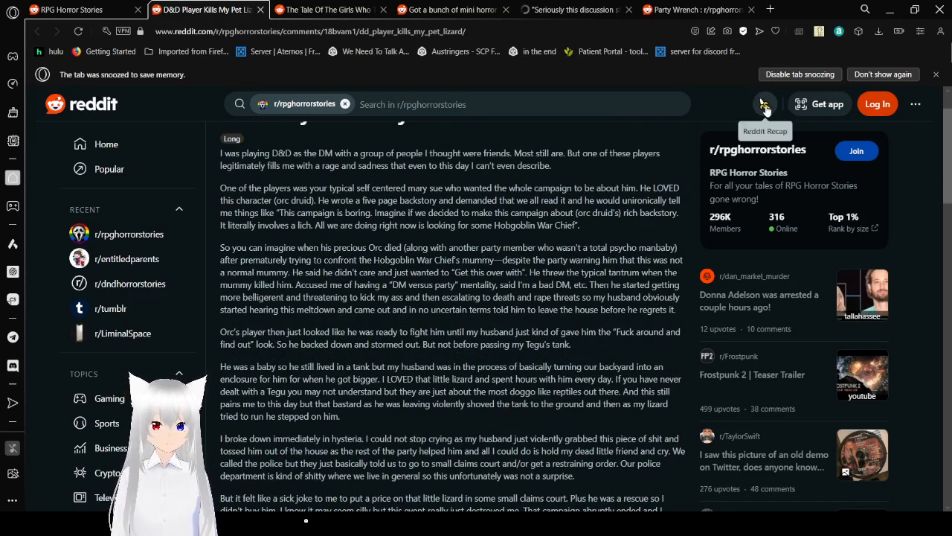
mouse_move(683, 165)
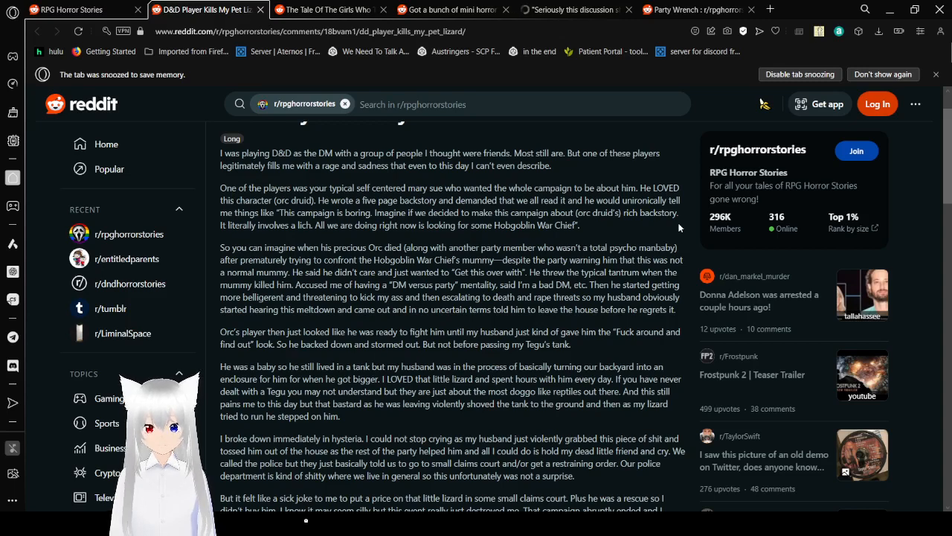
Scroll to the lizard story's tldr line and its 312 votes / 90 comments bar.
scroll(down, 3)
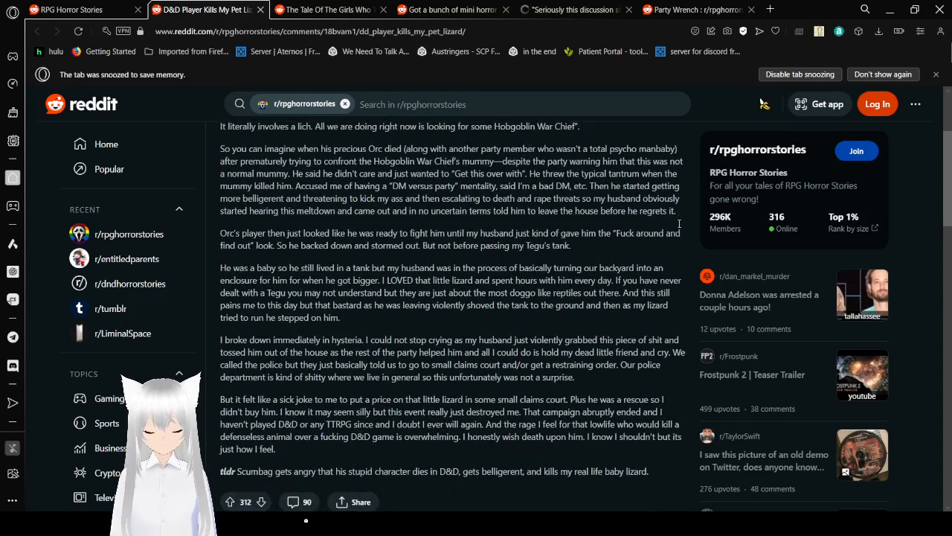
scroll(down, 3)
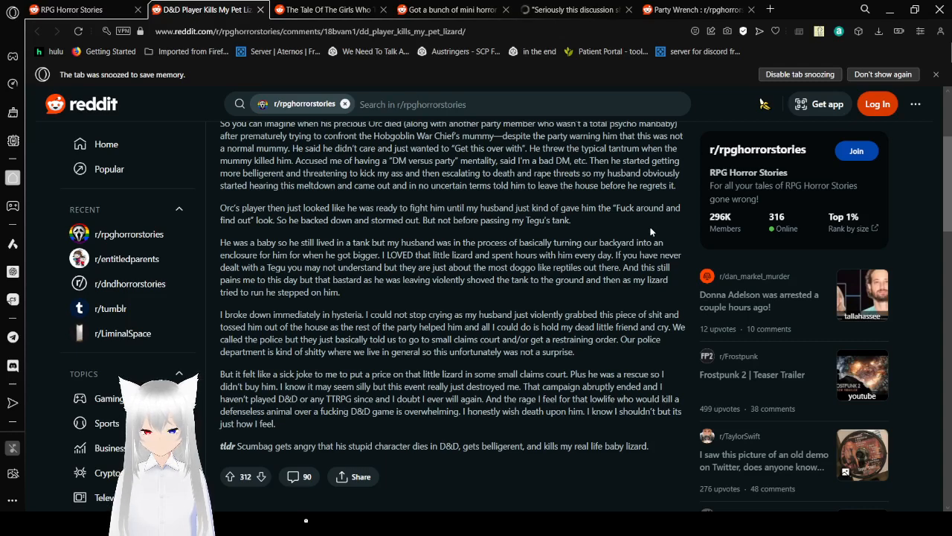
Scroll through the lizard story's ending to the moderator announcement and first reply.
scroll(down, 3)
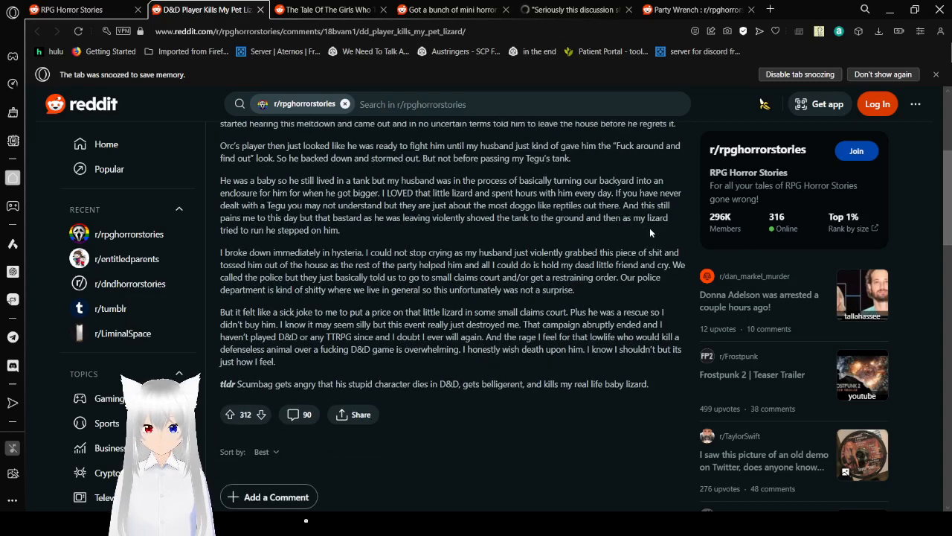
scroll(down, 3)
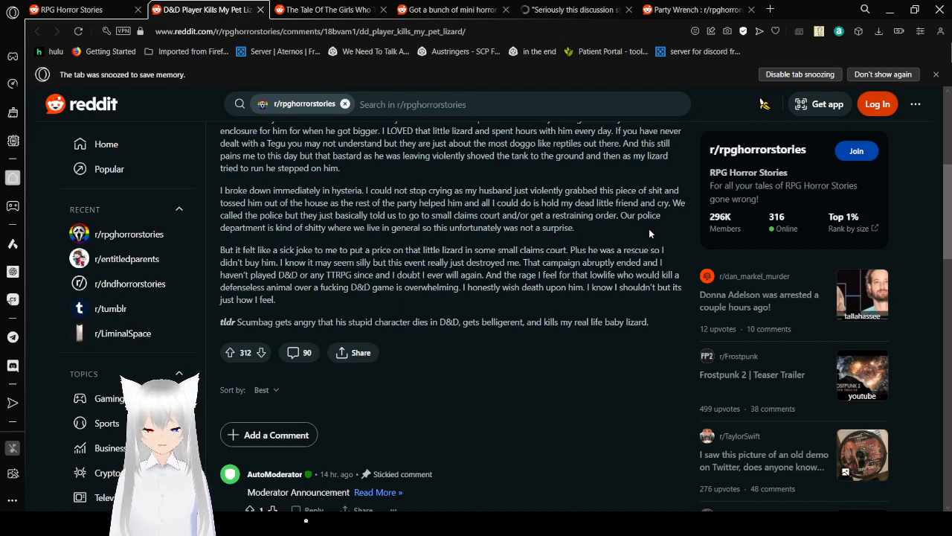
scroll(down, 3)
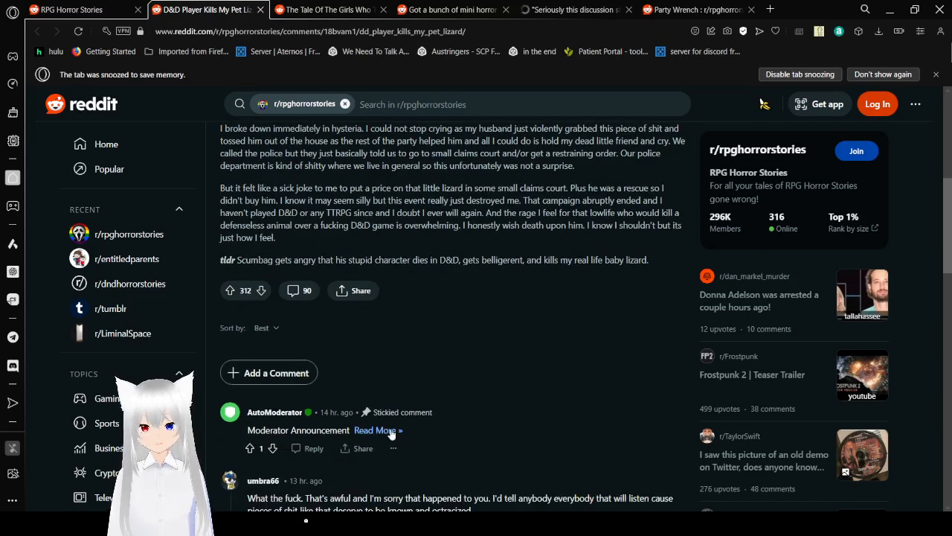
Close the lizard post so the Touhou Characters into VTM post shows.
click(378, 430)
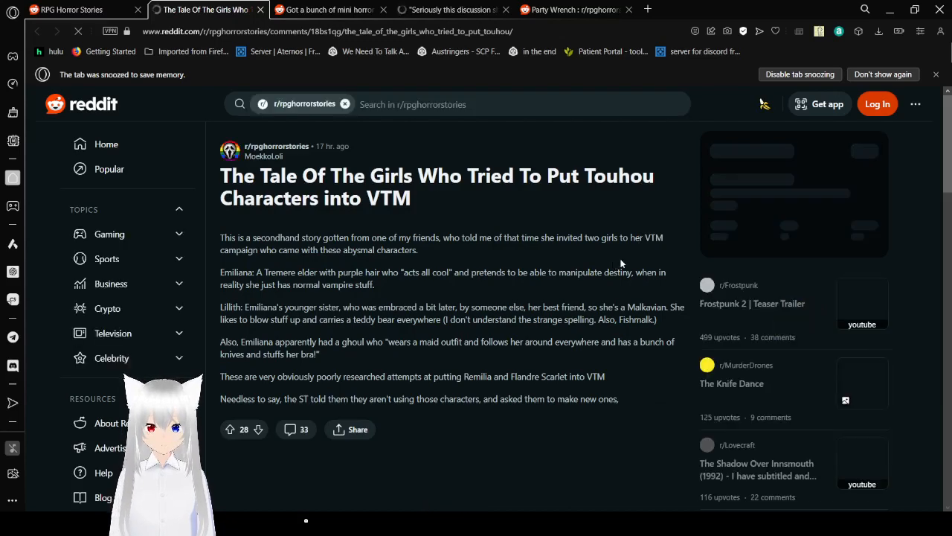
scroll(down, 3)
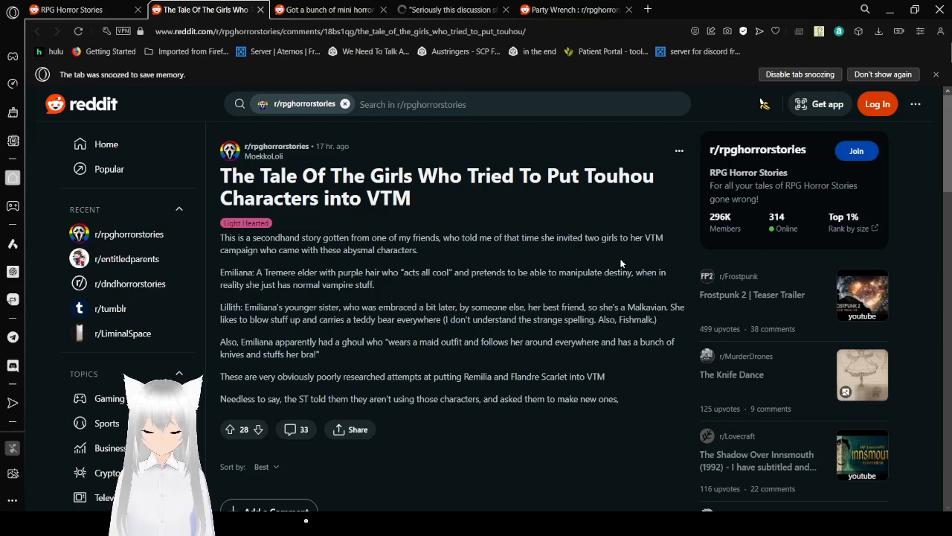
Move on from the Touhou VTM post to the mini horror stories post with its NSFW prompt.
scroll(down, 3)
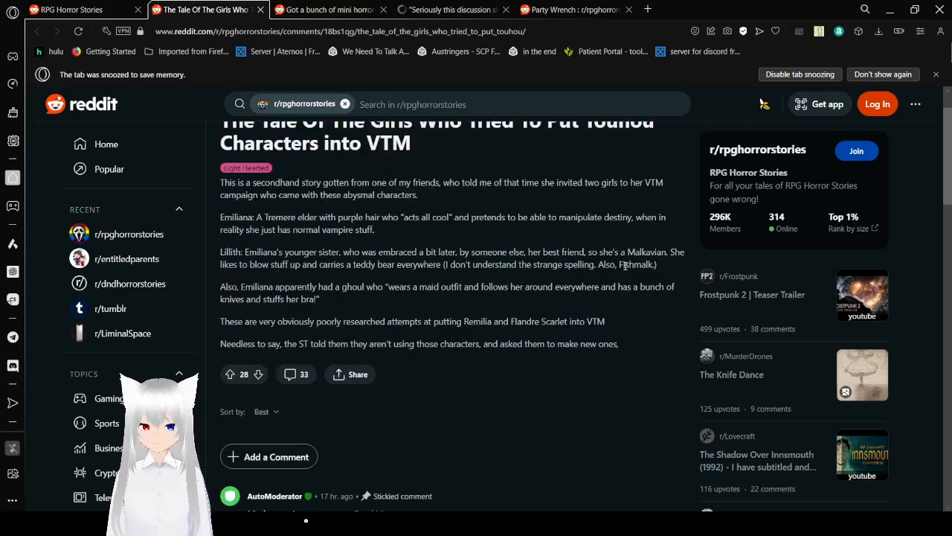
scroll(down, 3)
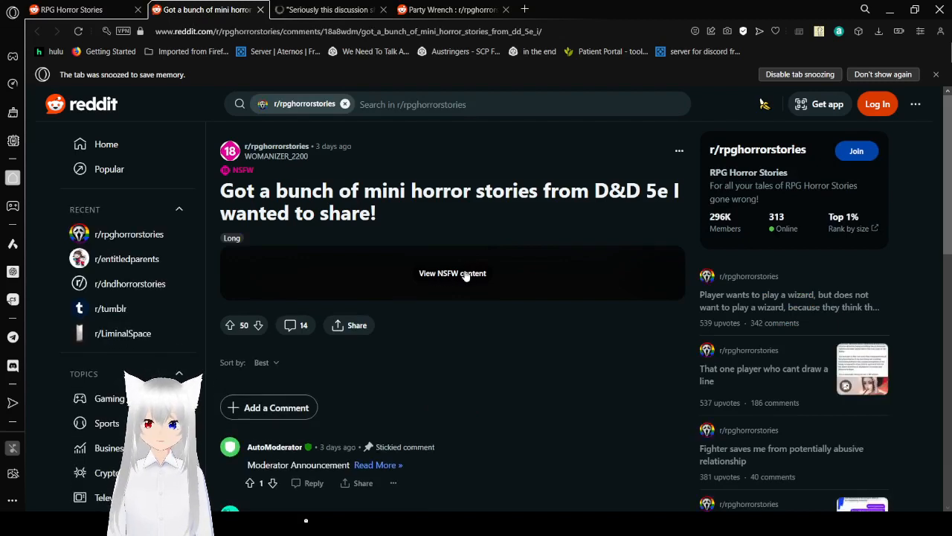
Reveal the post's hidden NSFW text and scroll to stories 1 and 2.
click(453, 274)
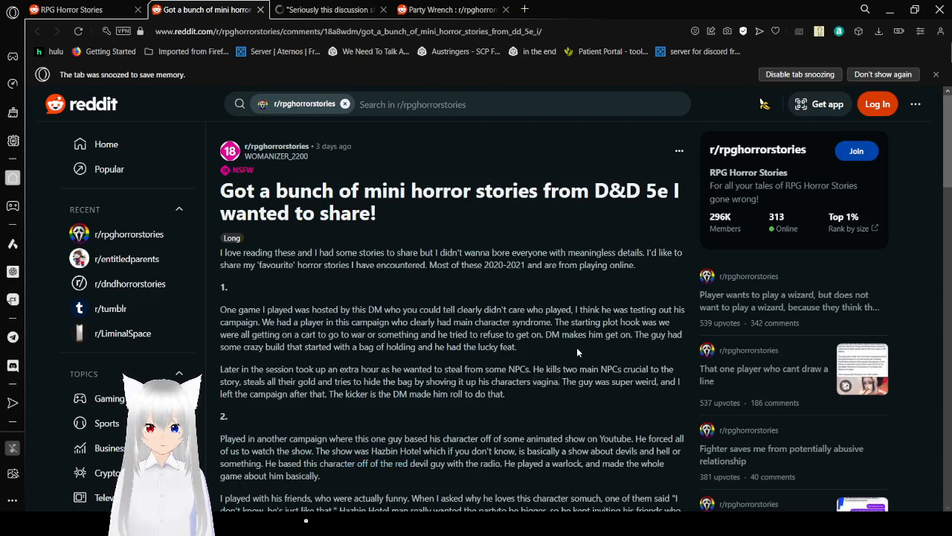
mouse_move(544, 288)
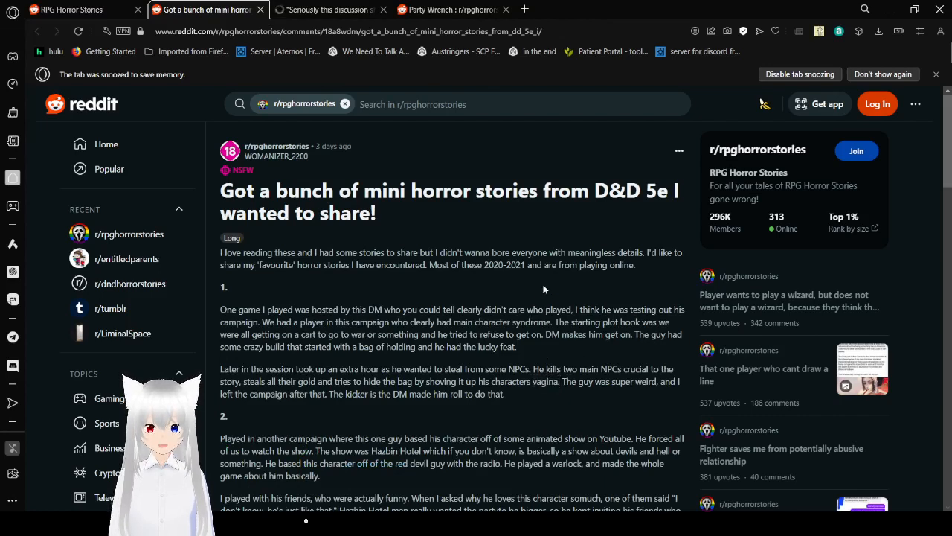
mouse_move(554, 380)
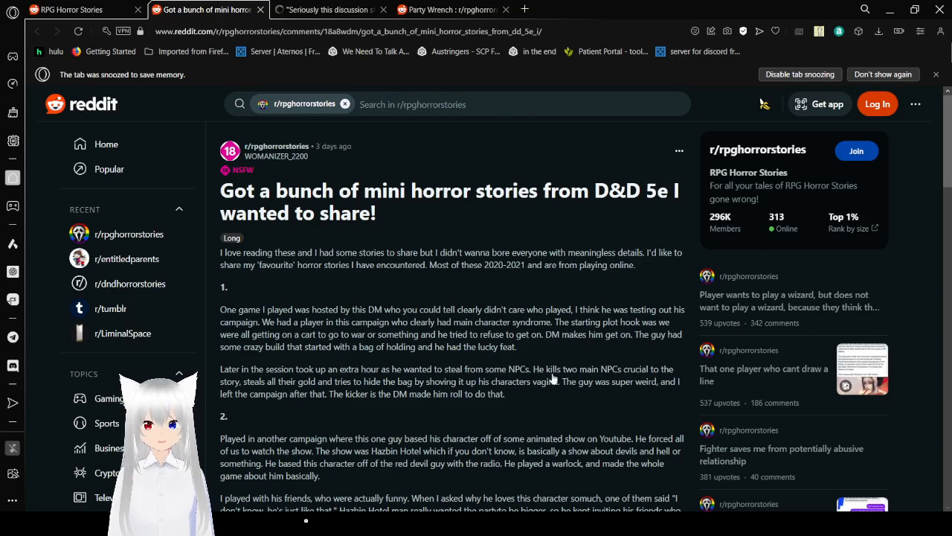
mouse_move(503, 289)
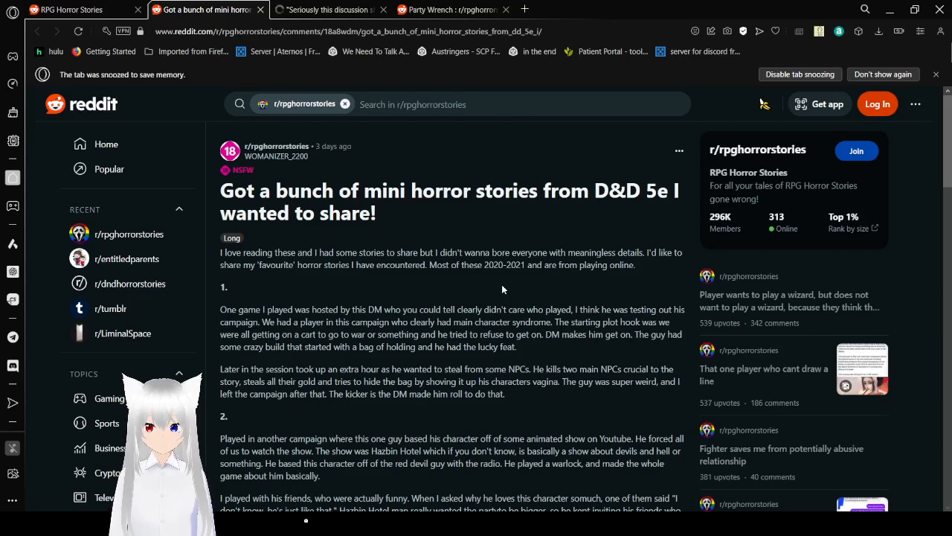
scroll(down, 3)
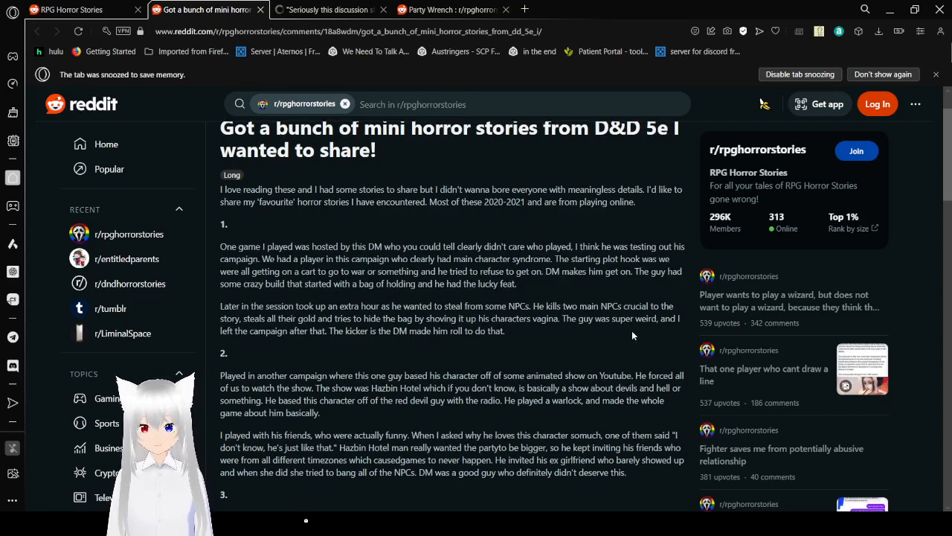
scroll(down, 3)
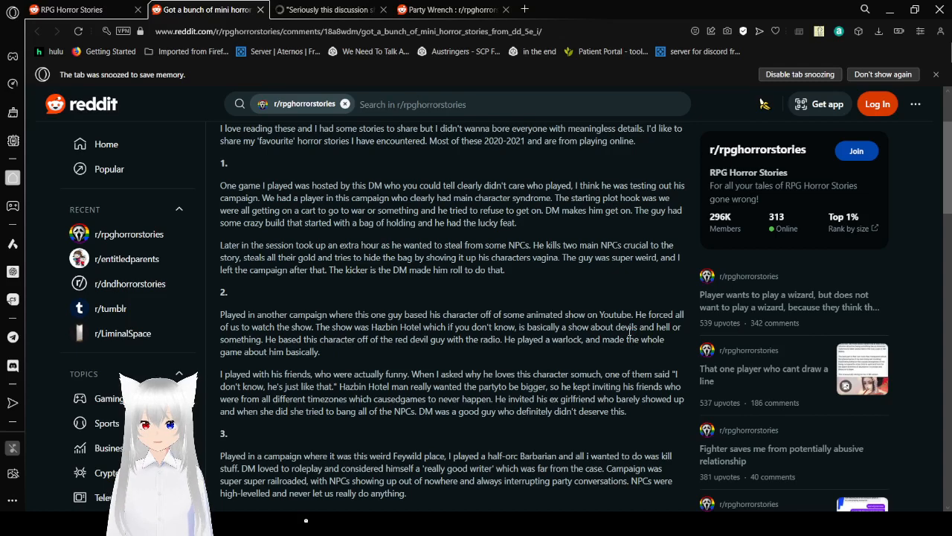
scroll(down, 3)
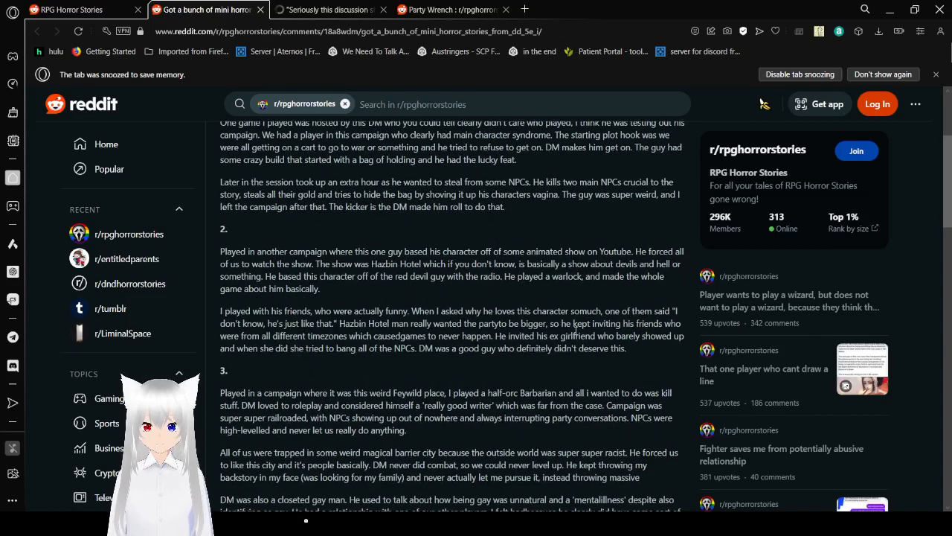
scroll(down, 3)
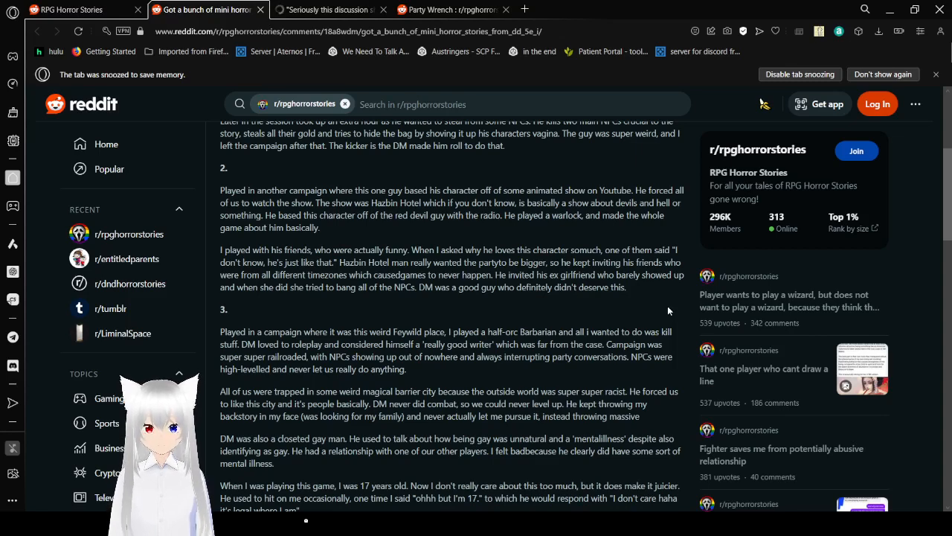
scroll(down, 3)
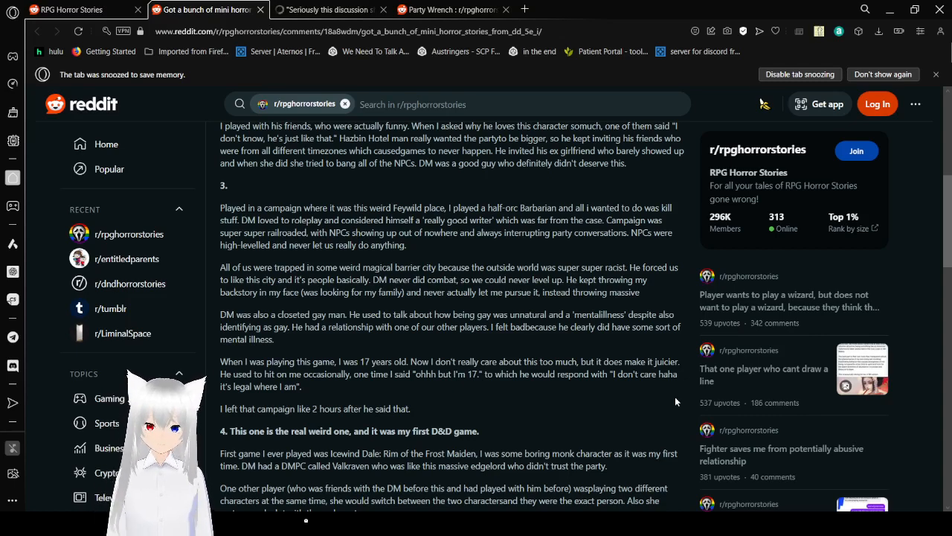
mouse_move(634, 293)
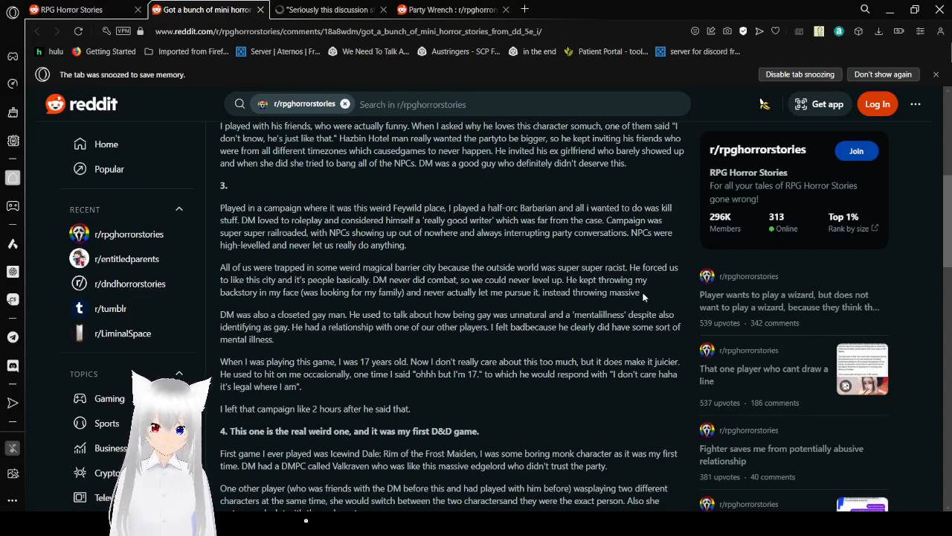
scroll(down, 3)
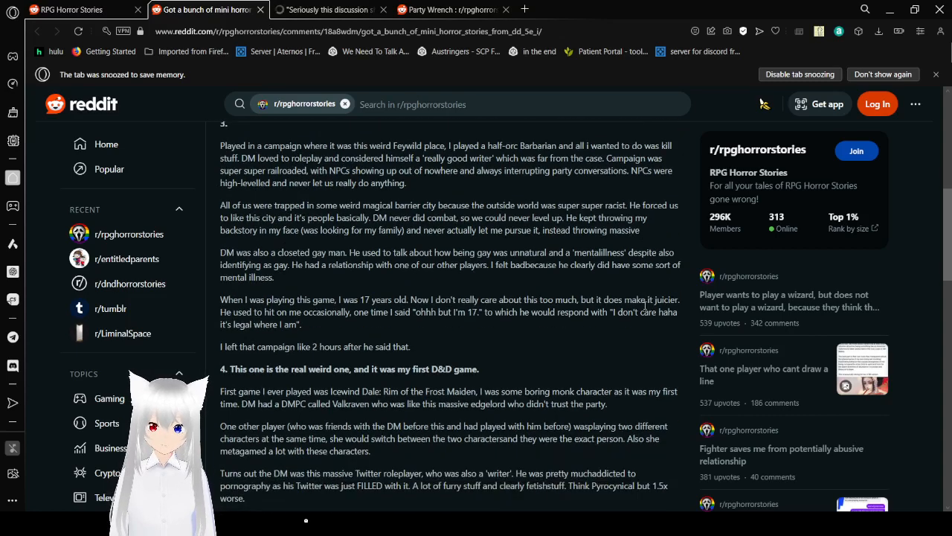
mouse_move(643, 346)
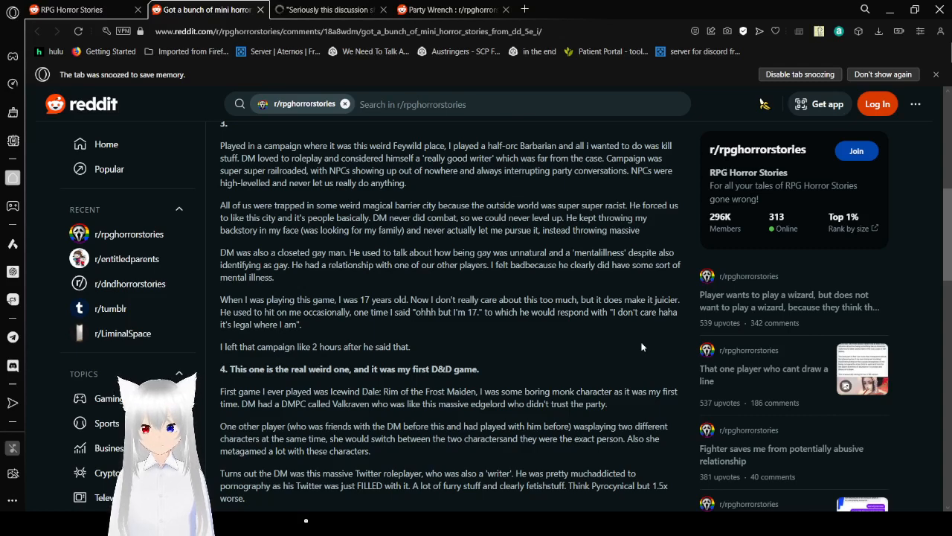
scroll(down, 3)
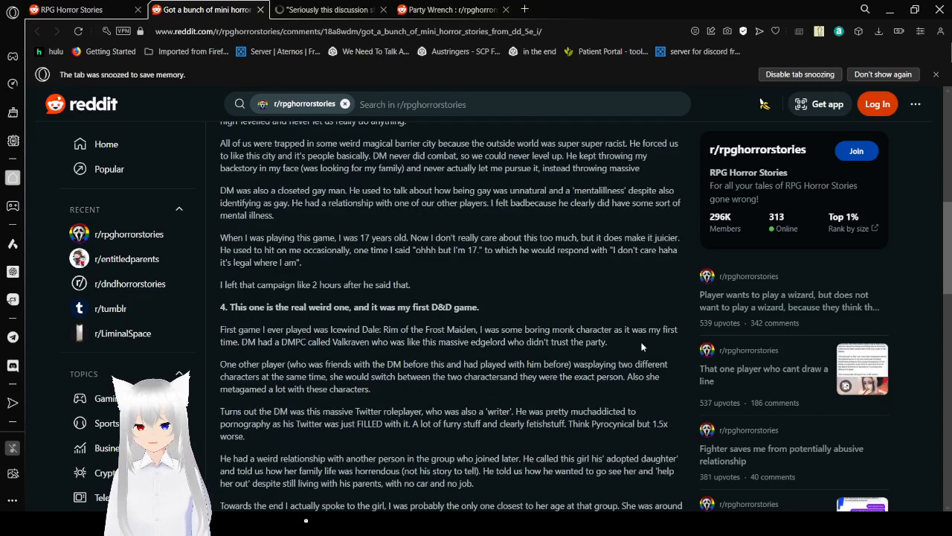
scroll(down, 3)
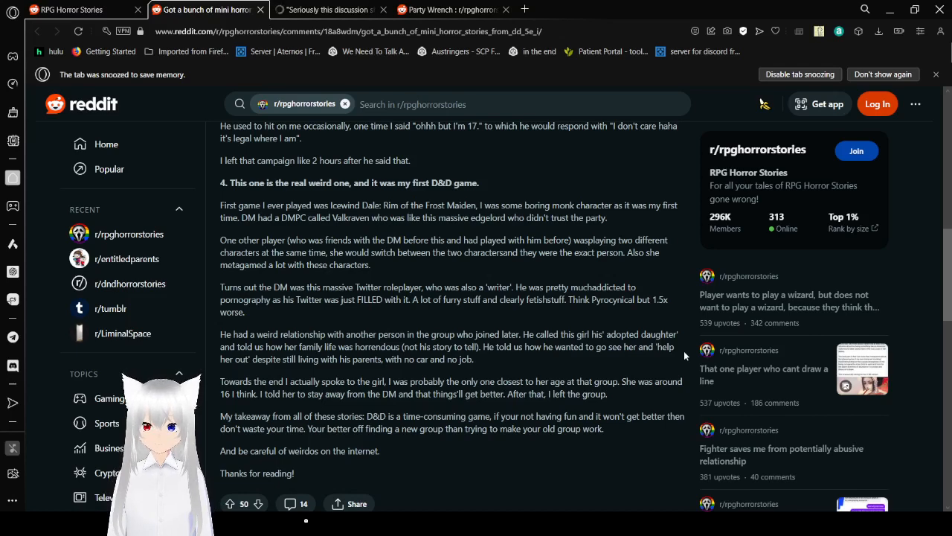
scroll(down, 3)
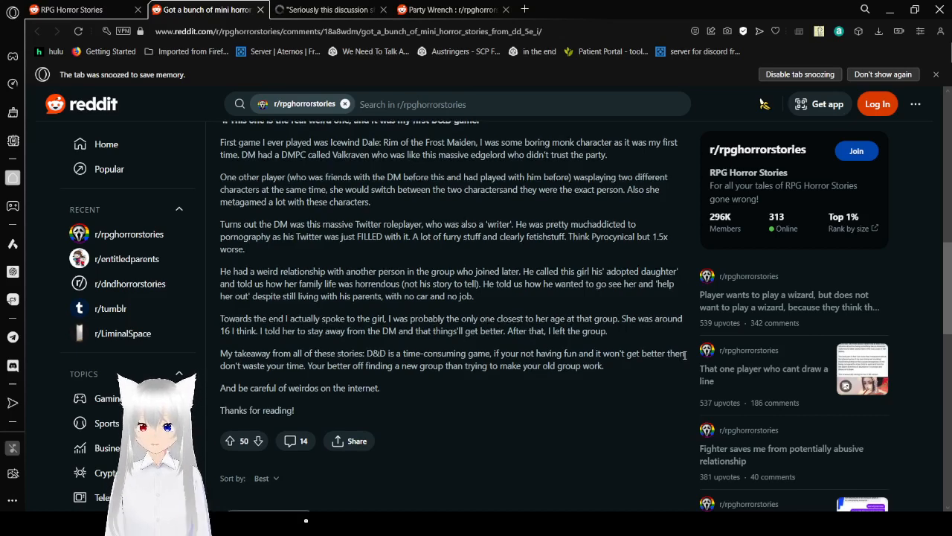
scroll(down, 3)
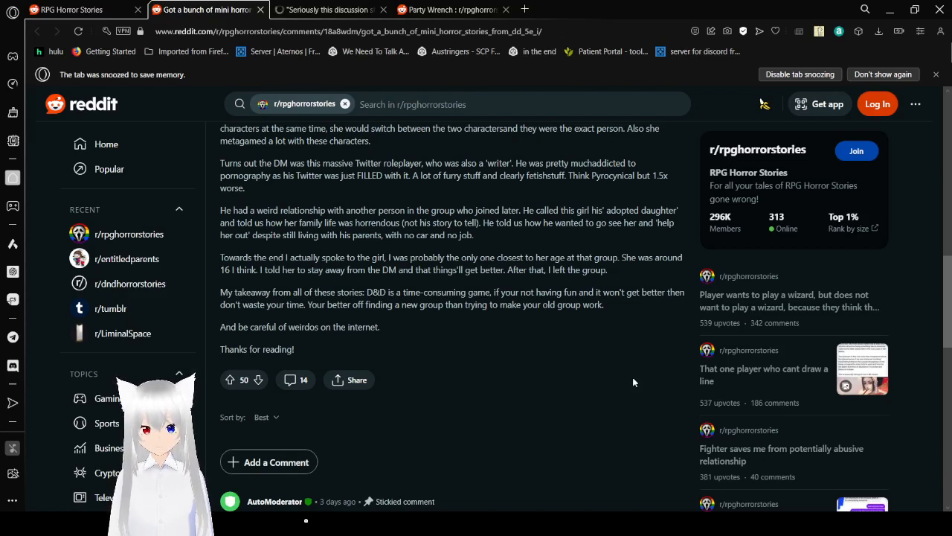
mouse_move(348, 116)
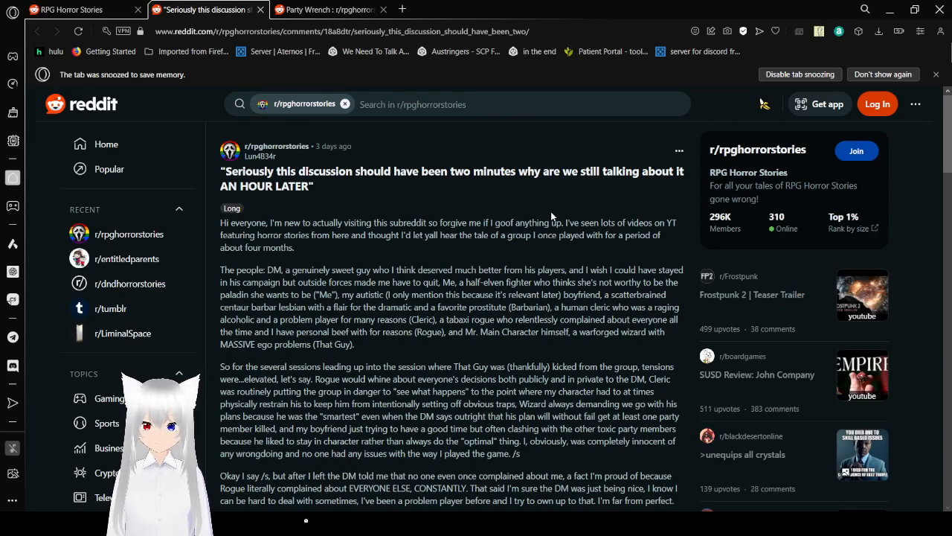
Scroll down the post's later paragraphs to the frigid-archipelago scene.
scroll(down, 3)
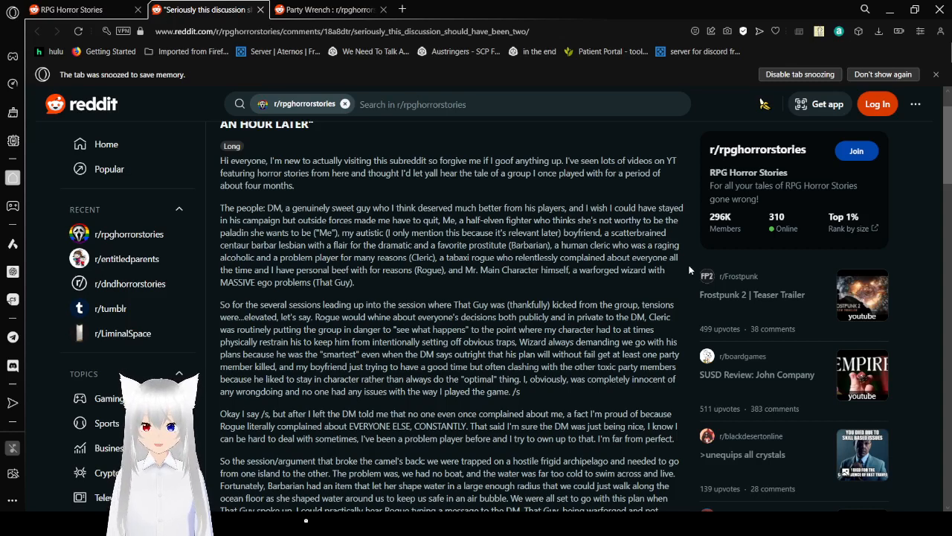
mouse_move(679, 274)
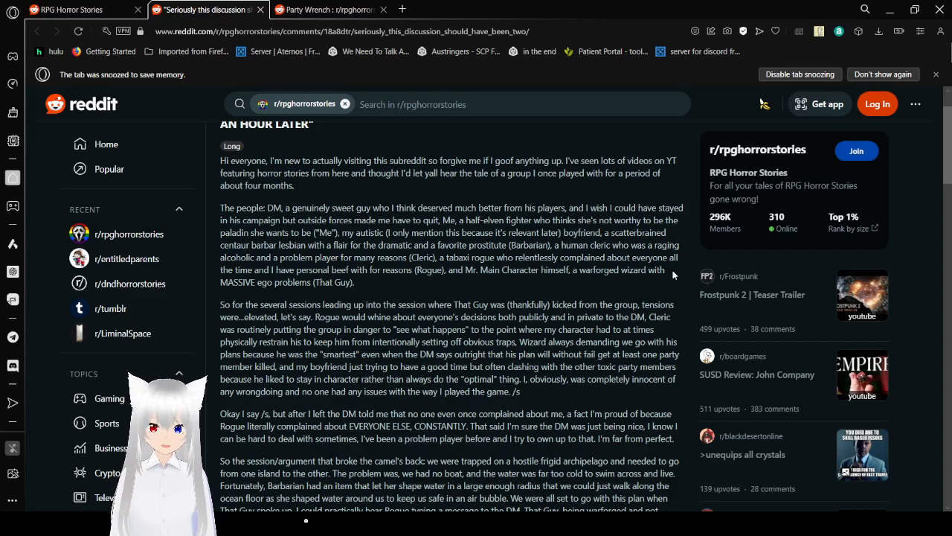
scroll(down, 3)
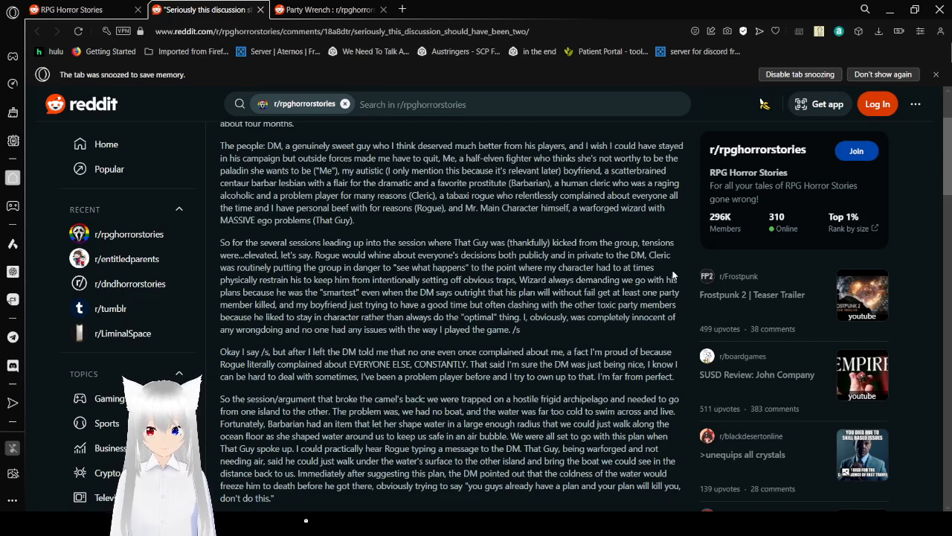
Scroll to the paragraph where That Guy argues for a full hour.
scroll(down, 3)
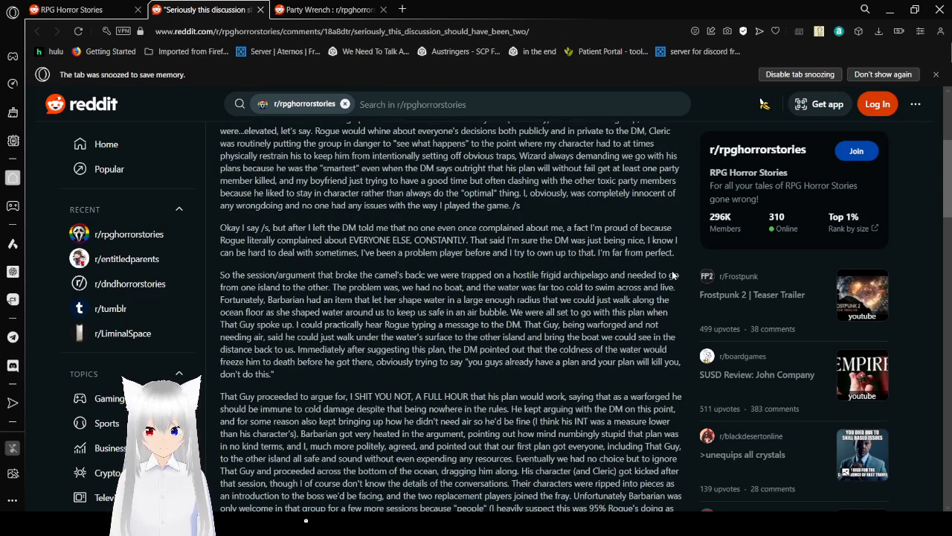
scroll(up, 3)
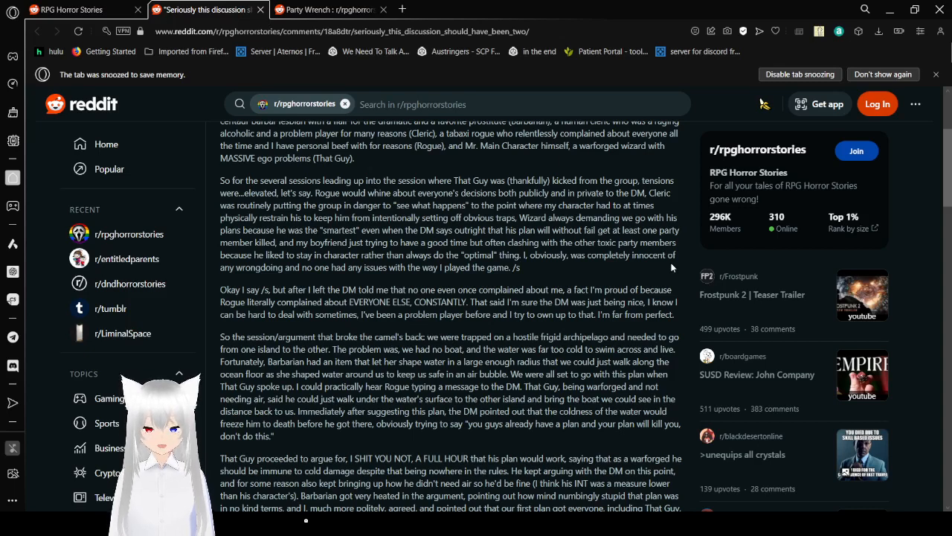
scroll(down, 3)
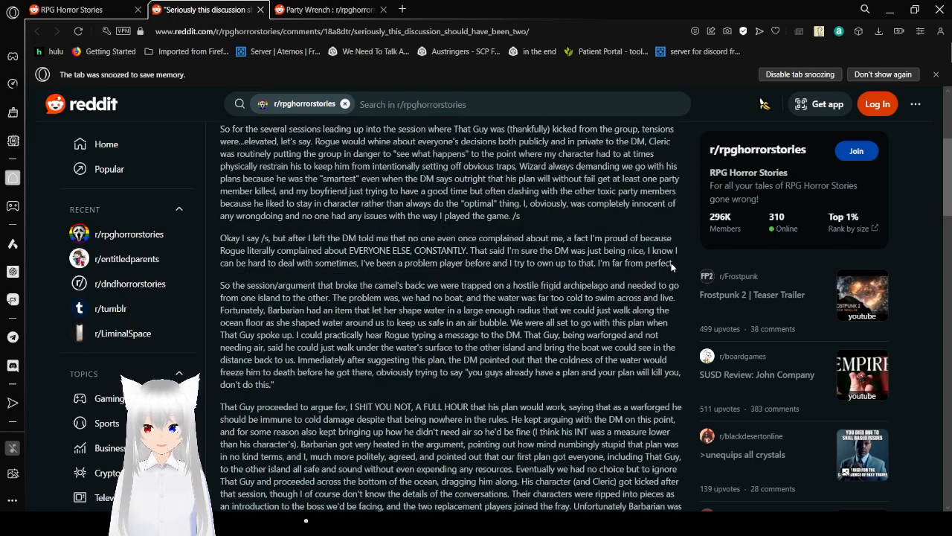
scroll(down, 3)
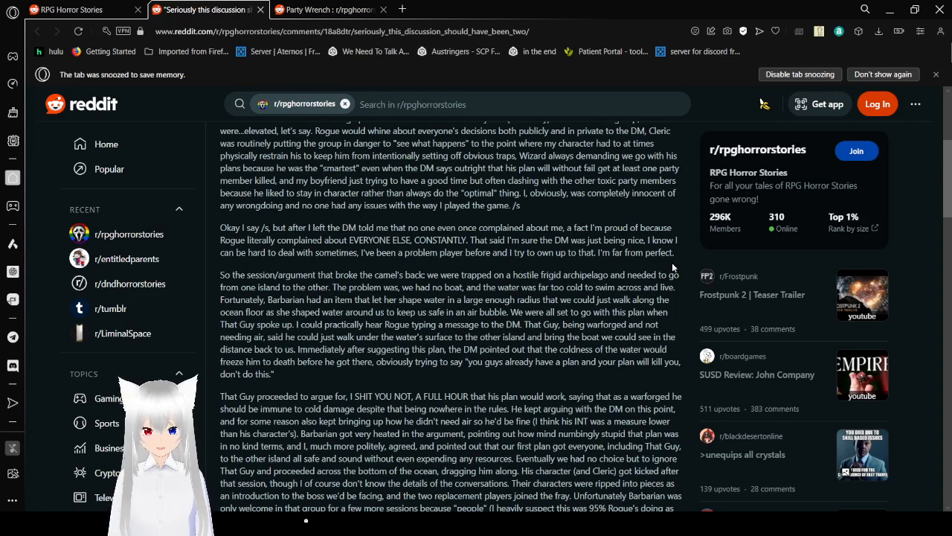
Scroll through the toxic-player story to its closing paragraph with 58 votes and 15 comments.
scroll(down, 3)
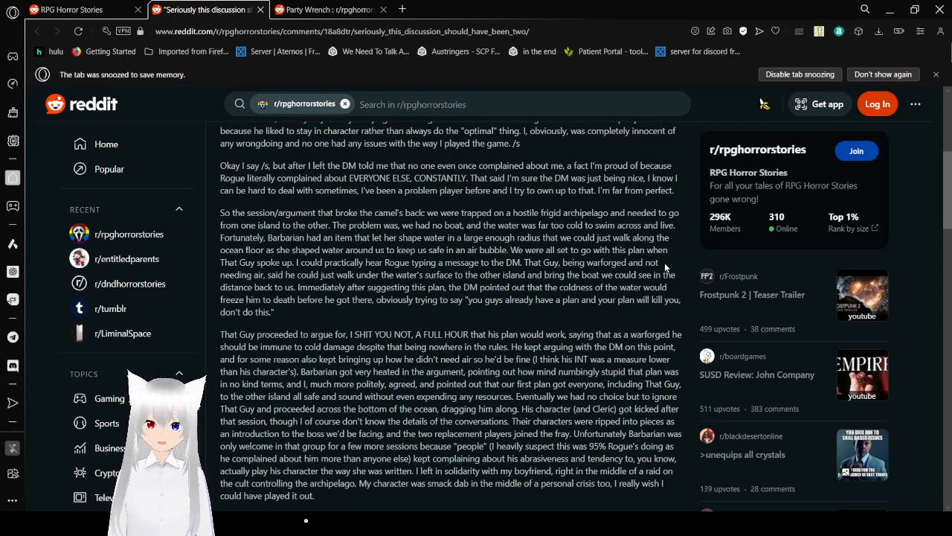
scroll(down, 3)
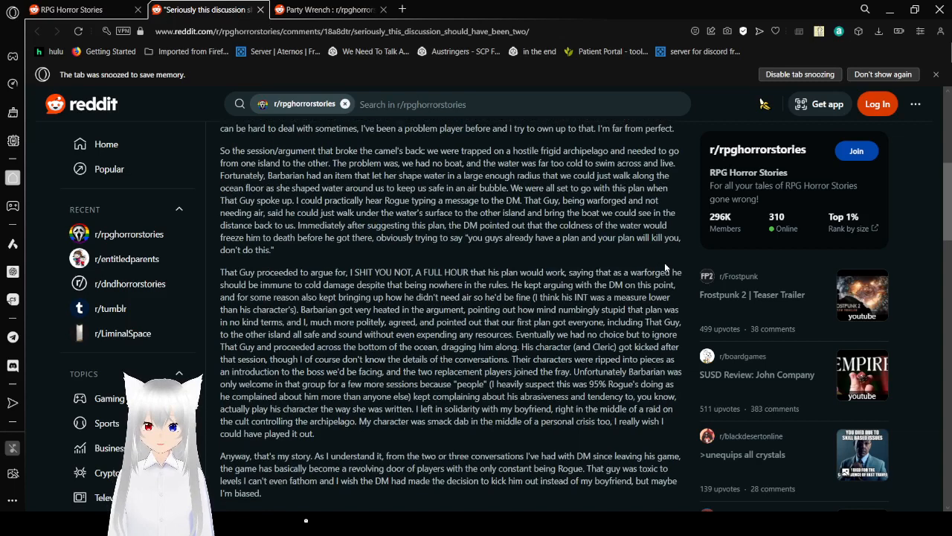
scroll(up, 3)
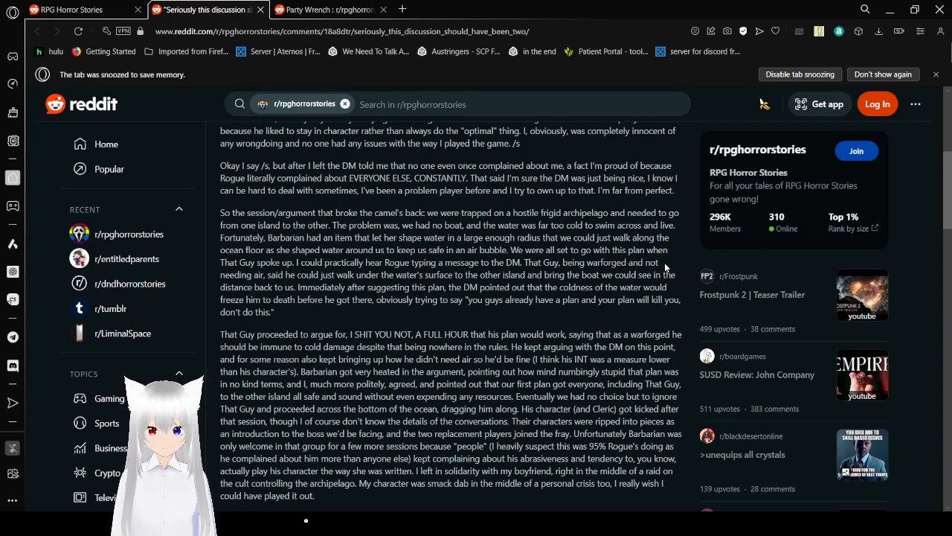
scroll(down, 3)
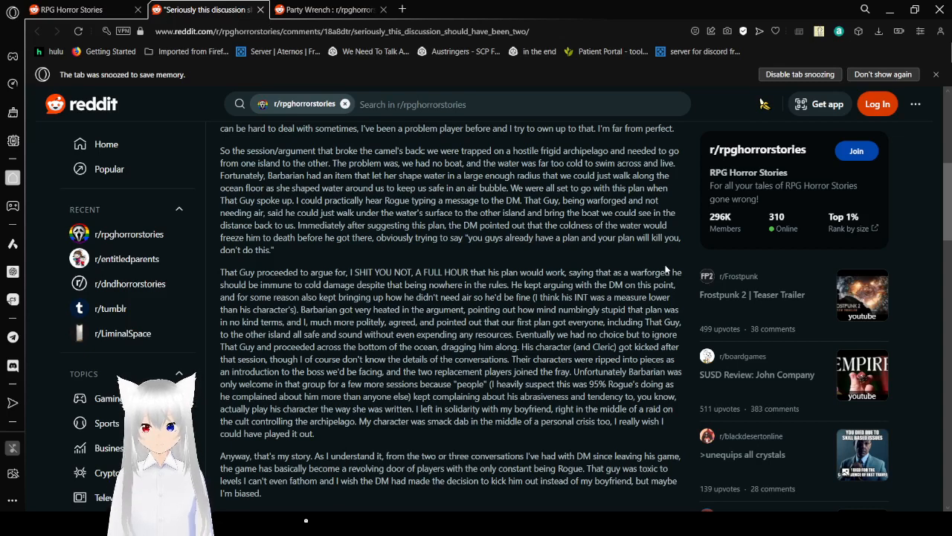
scroll(down, 3)
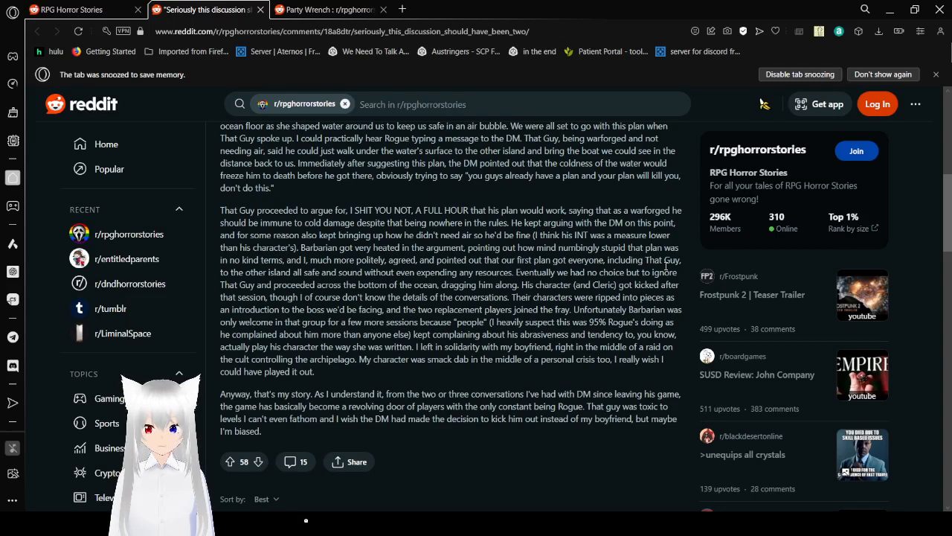
scroll(down, 3)
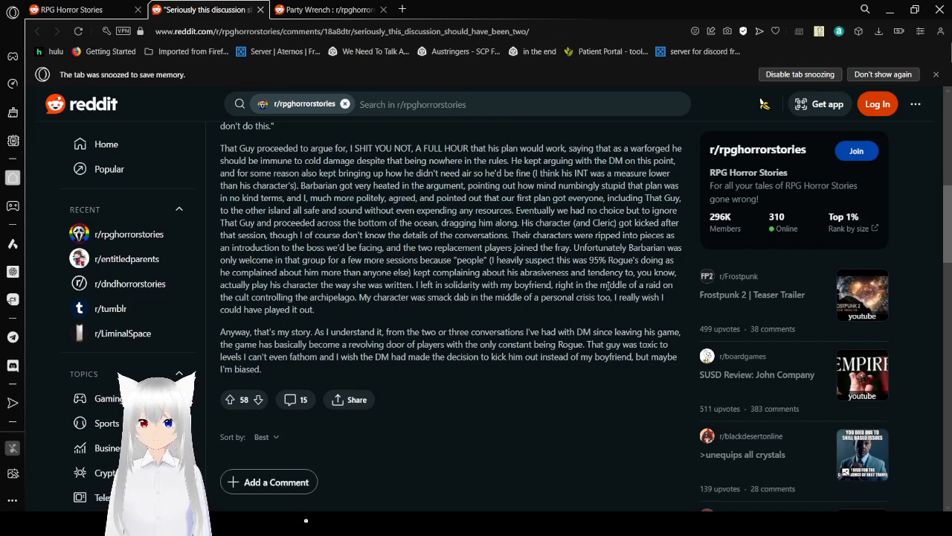
Scroll into the comments to the AutoModerator announcement and the TL;DR reply.
scroll(down, 3)
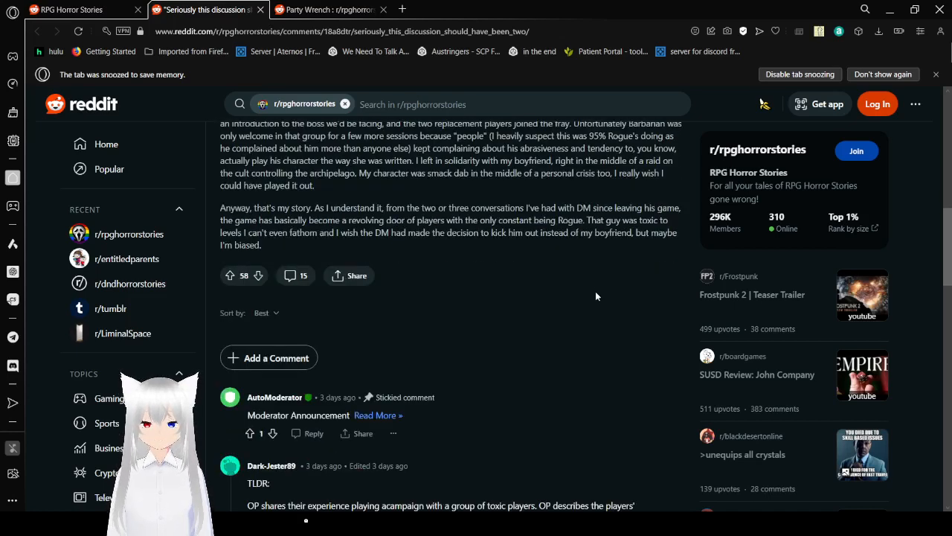
scroll(down, 3)
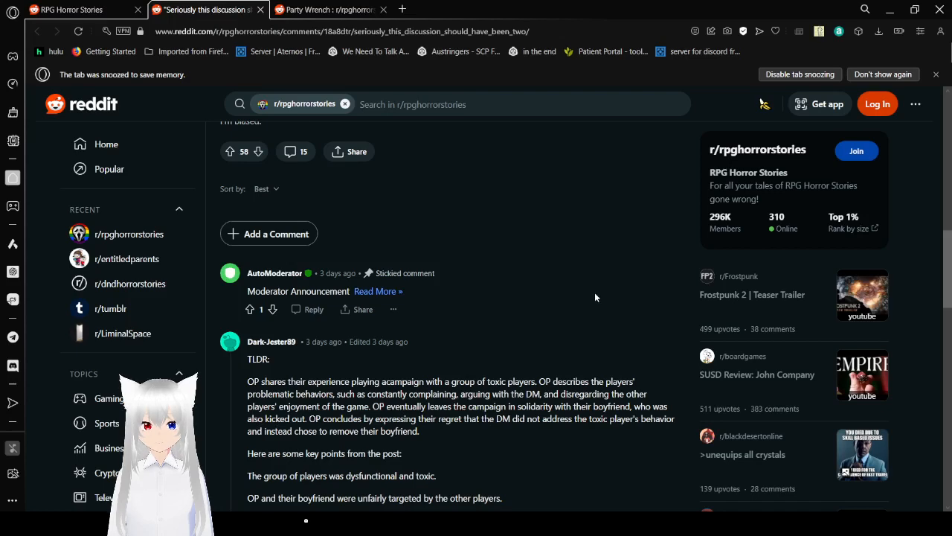
scroll(down, 3)
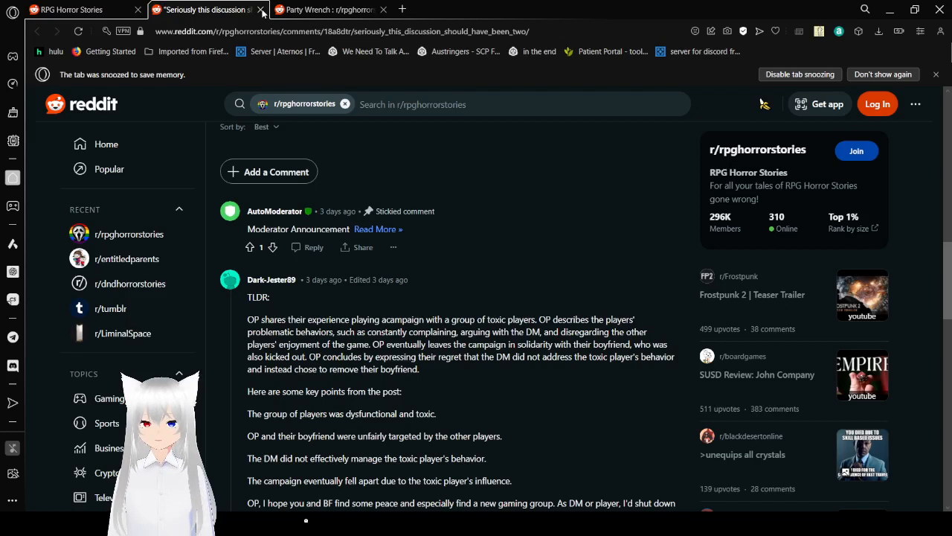
Close the finished long story's tab so the 'Party Wrench' post shows.
click(260, 9)
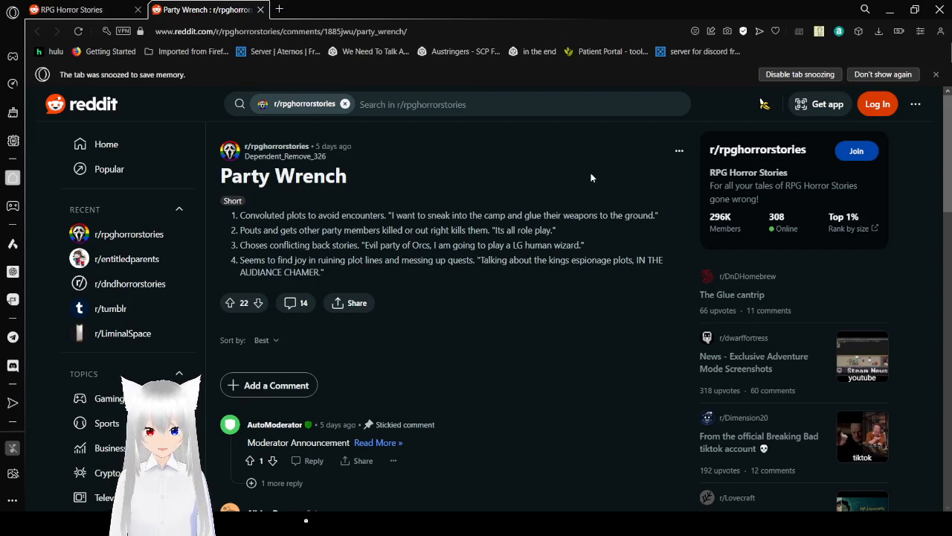
Scroll through the 'Party Wrench' comments, including the numbered advice on the player's four behaviours.
scroll(down, 3)
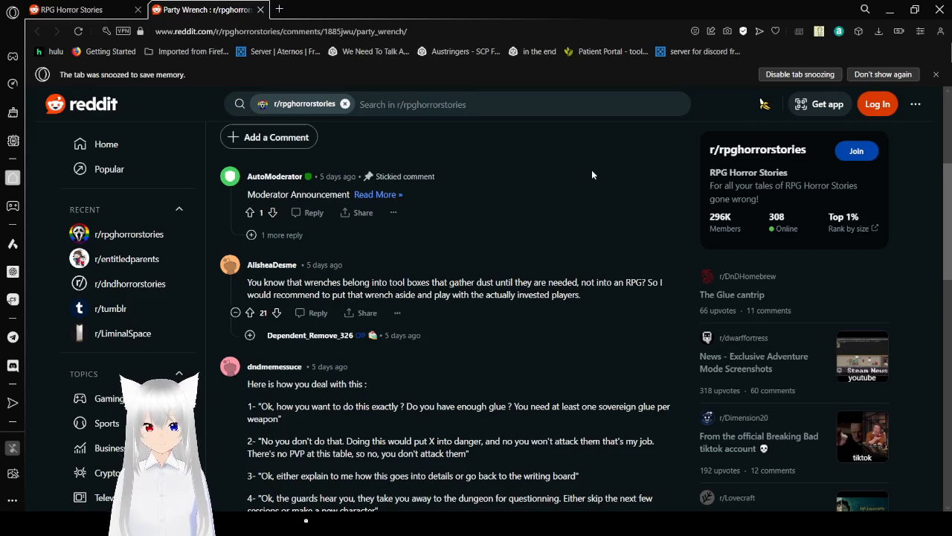
scroll(down, 3)
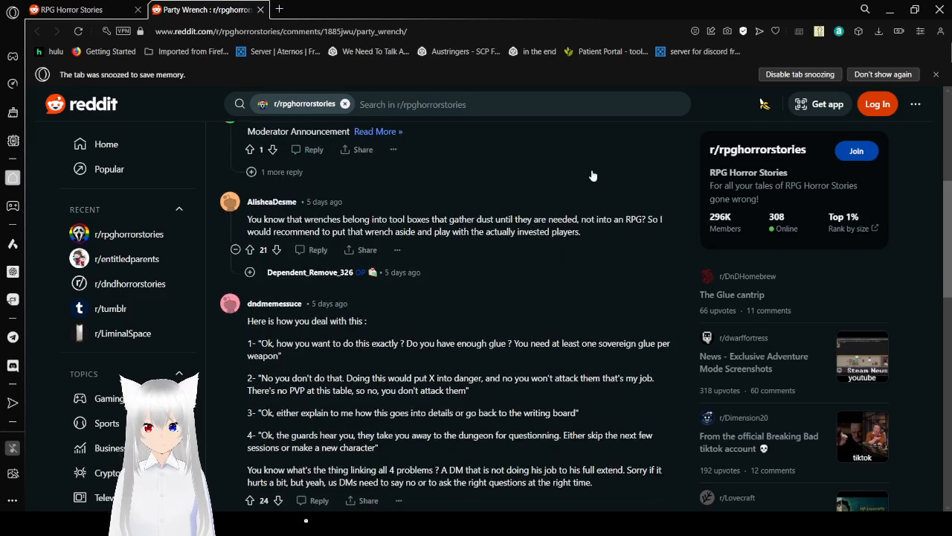
scroll(down, 3)
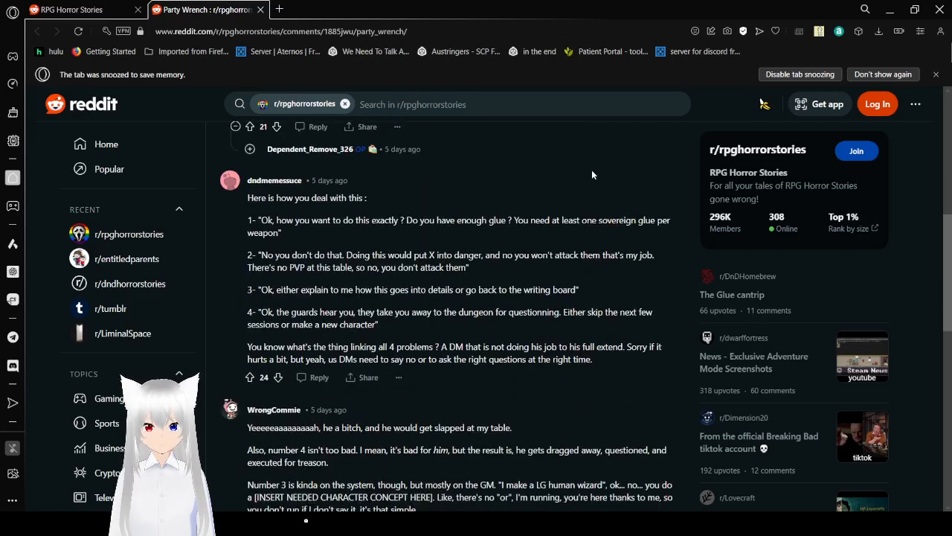